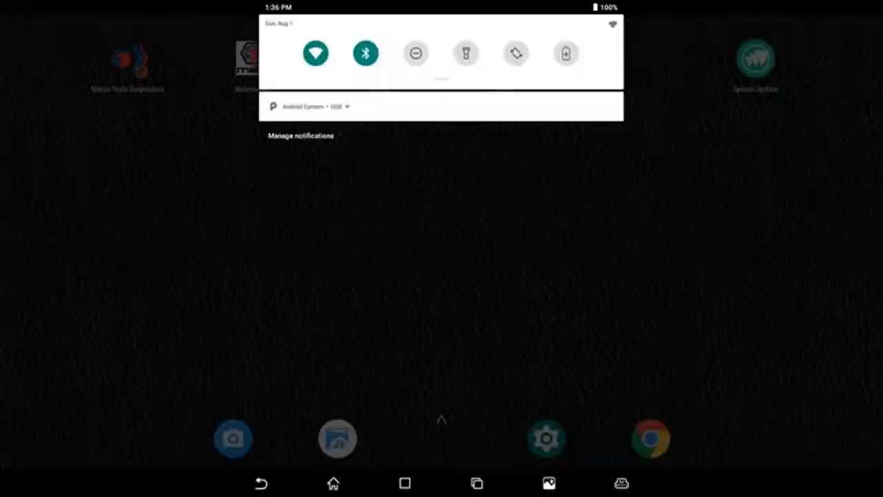
Launch the Matco Tools Diagnostics app from the Android home screen
left_click(315, 54)
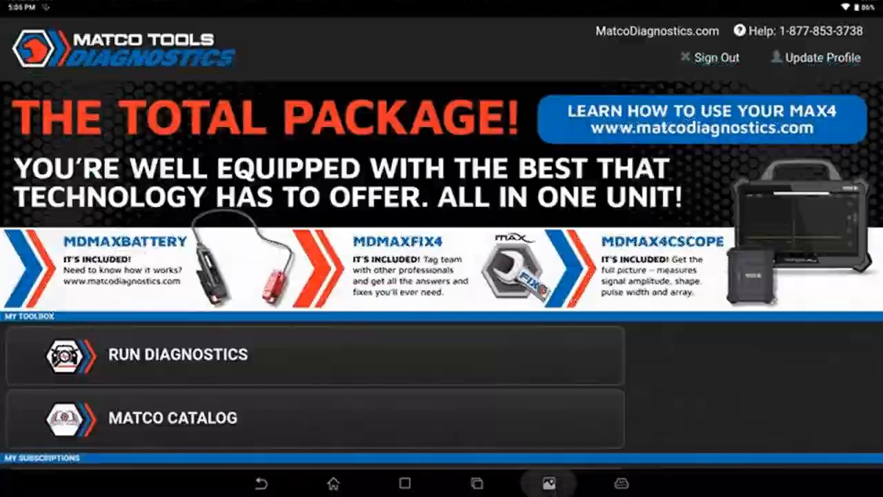
Enter the Tool Box via Run Diagnostics on the home page
left_click(172, 354)
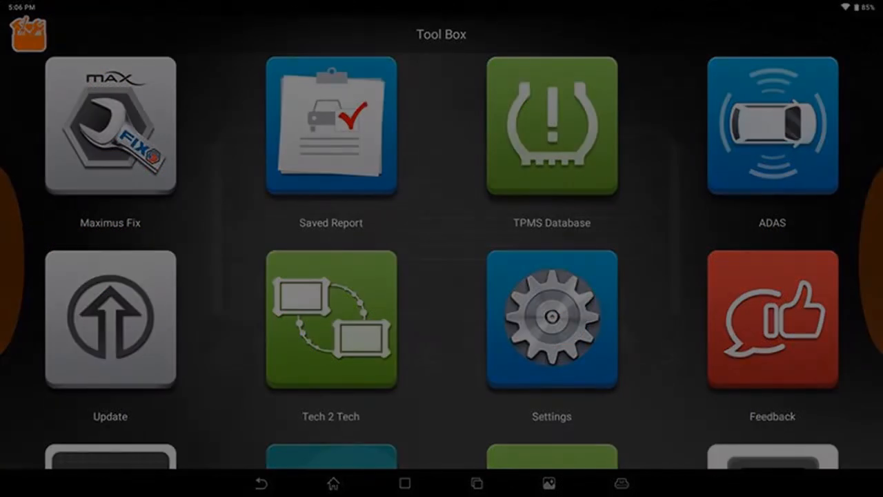
Set the MD Printer Connection default printer to System in Settings
left_click(552, 320)
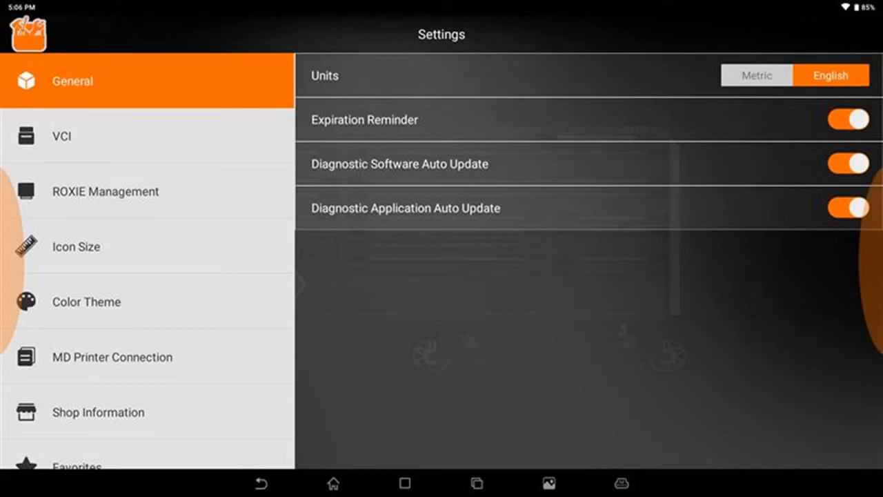
left_click(112, 356)
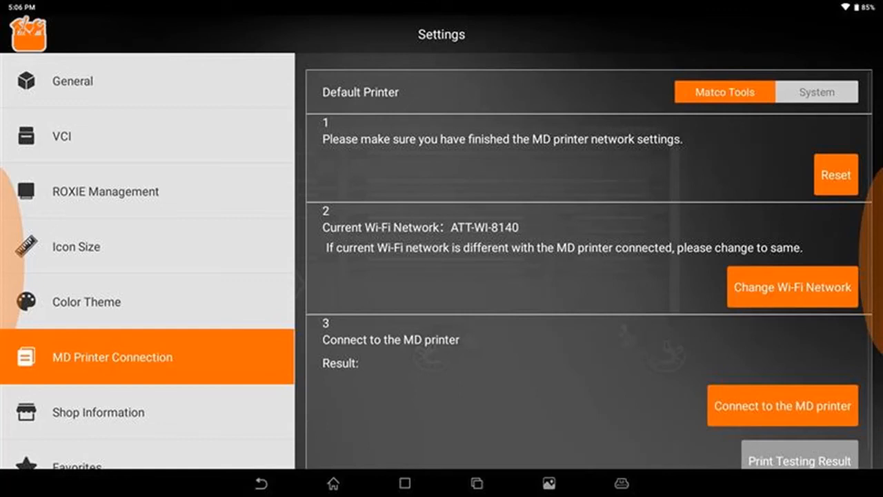
left_click(817, 92)
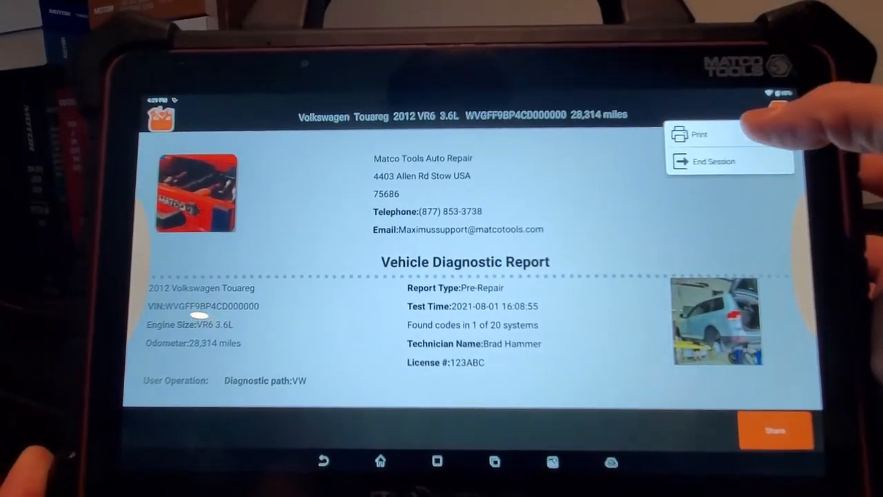
Send the 2012 Volkswagen Touareg diagnostic report to the system print dialog
left_click(697, 132)
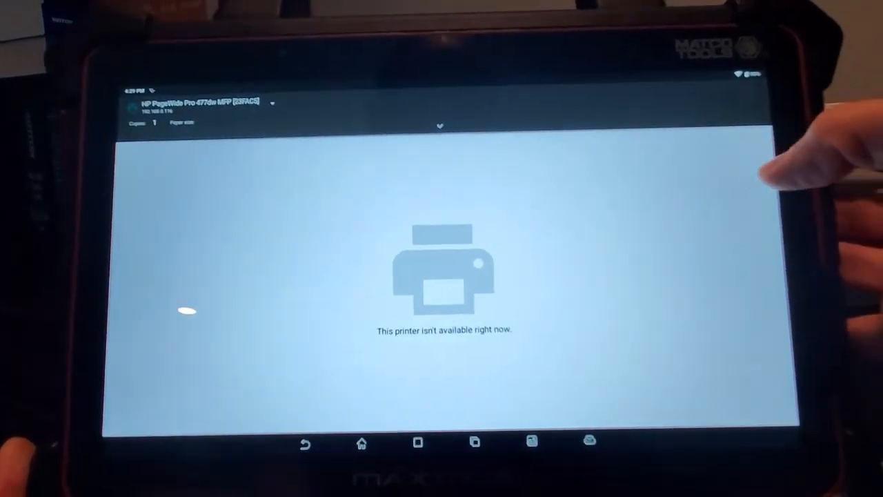